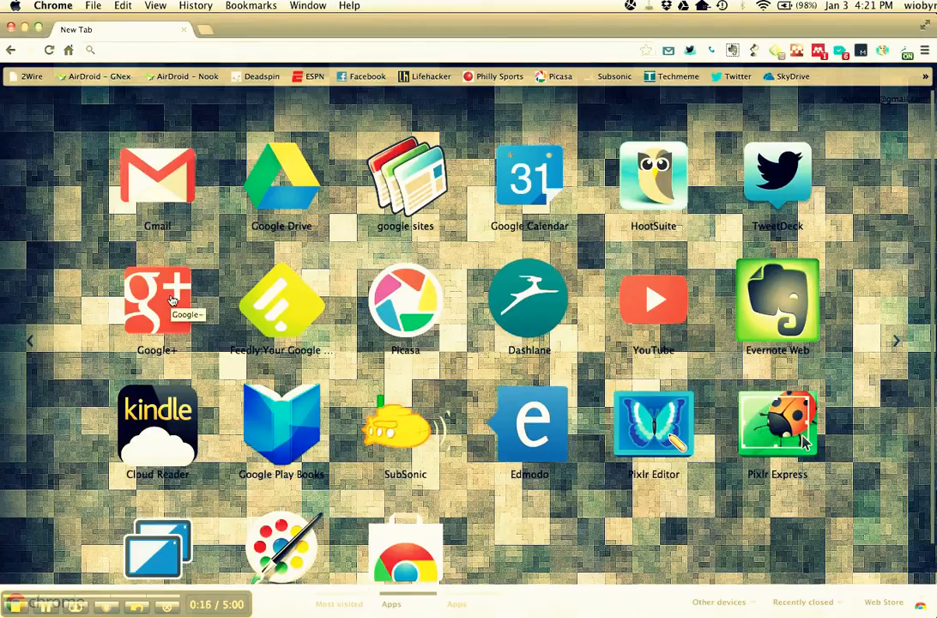
Step: Launch Google+ from the Chrome apps page to load the home stream
click(157, 300)
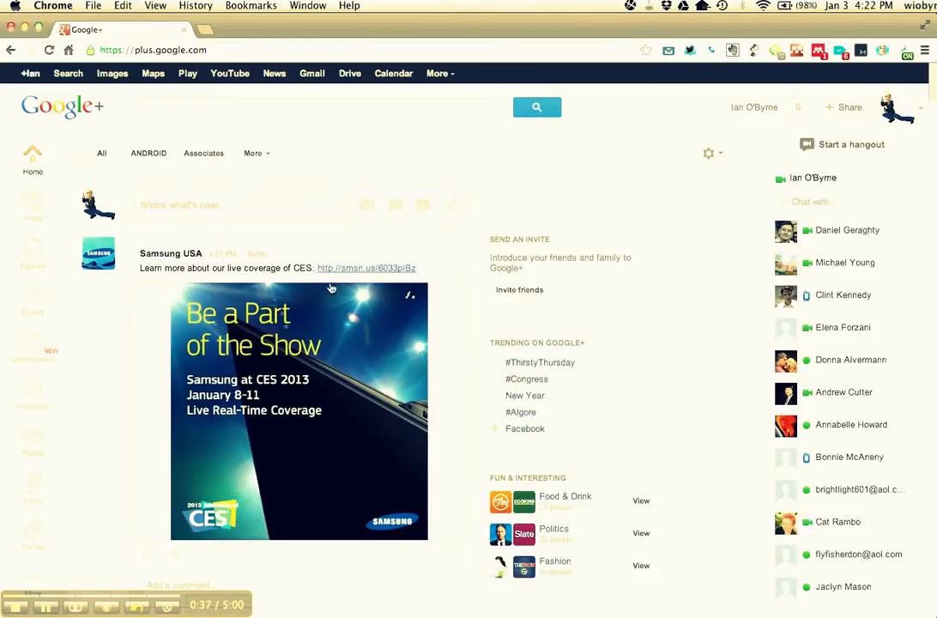
scroll(down, 3)
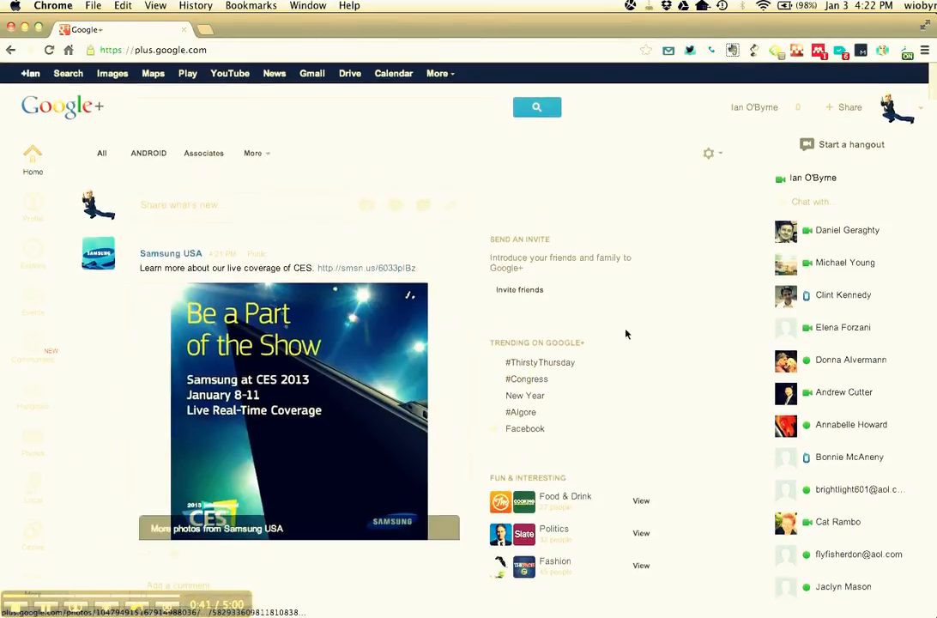
scroll(down, 3)
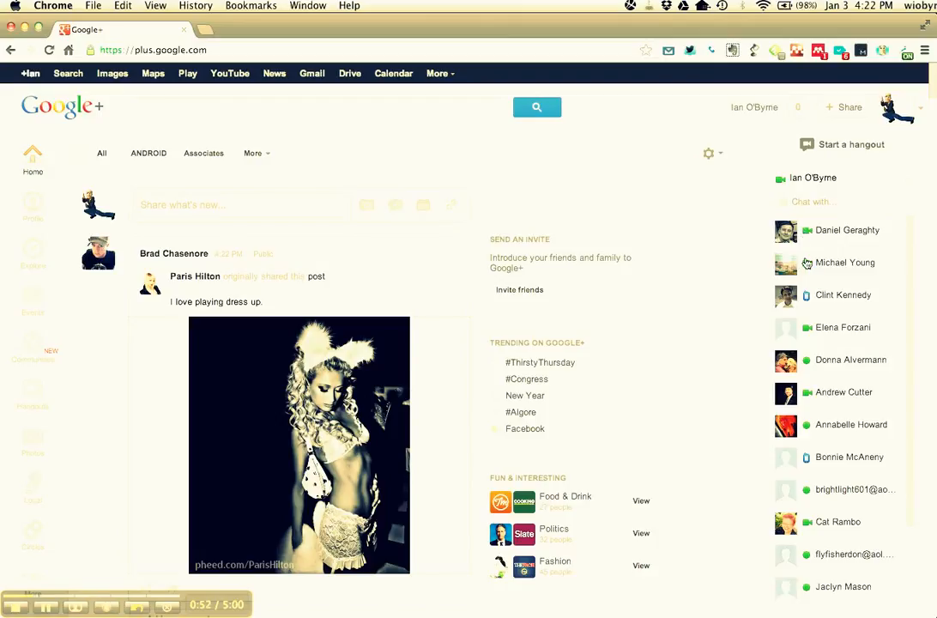
mouse_move(809, 468)
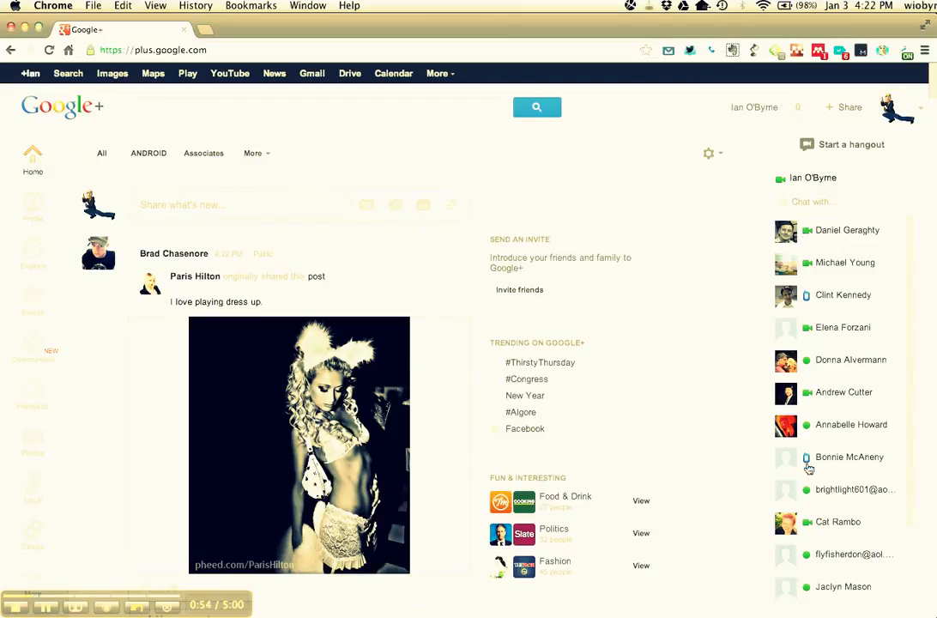
scroll(down, 3)
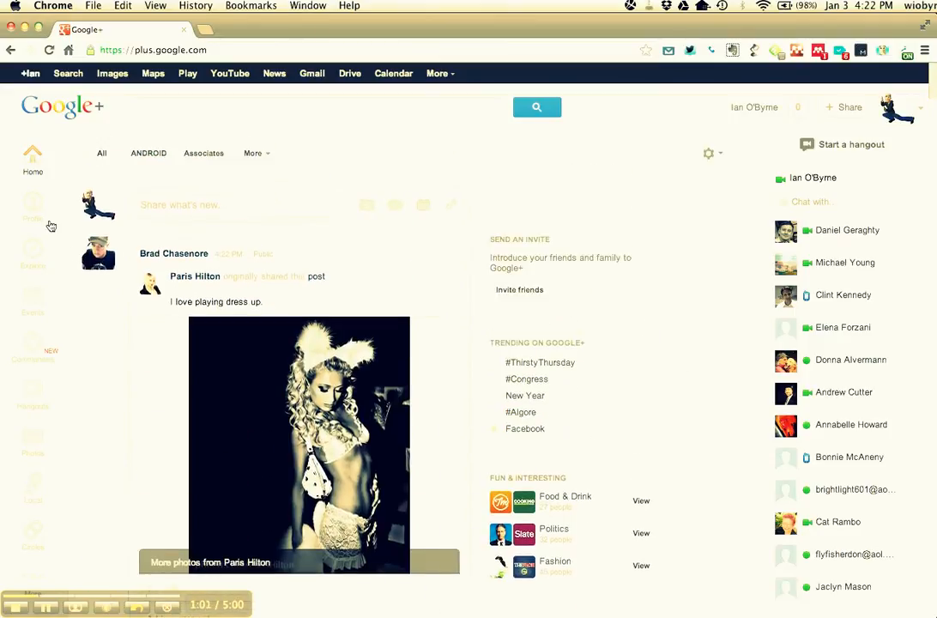
click(33, 213)
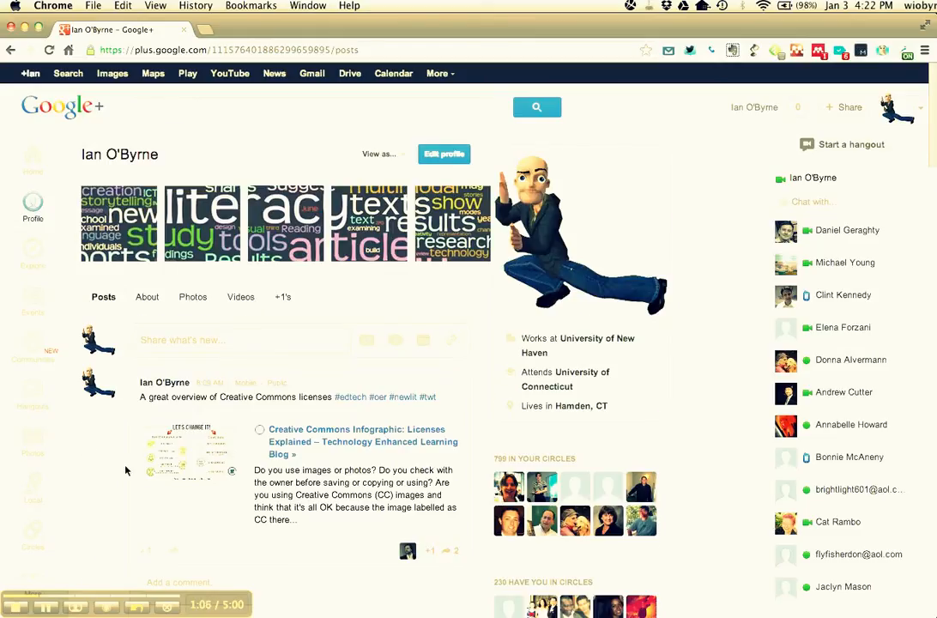
scroll(down, 3)
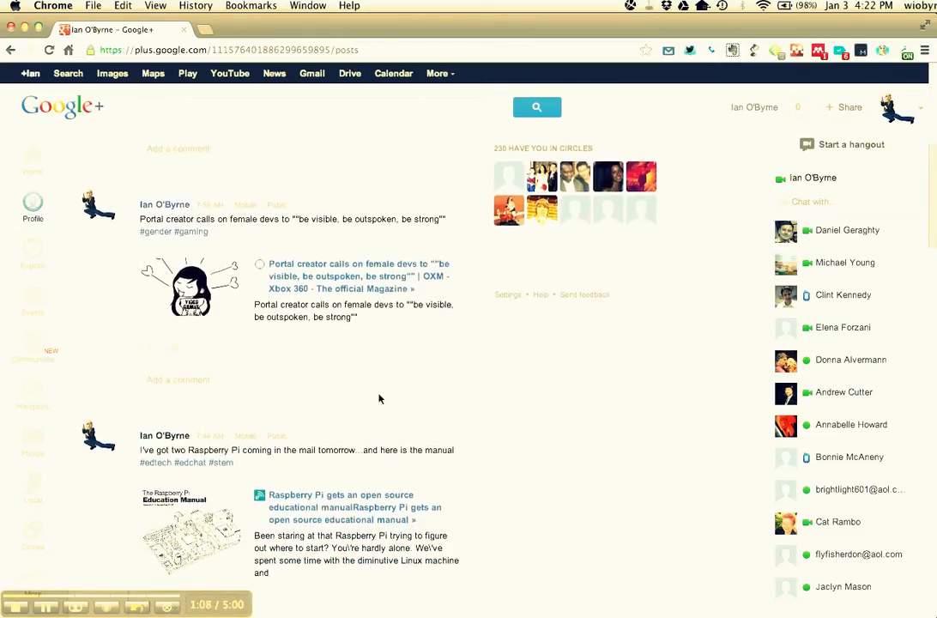
click(32, 218)
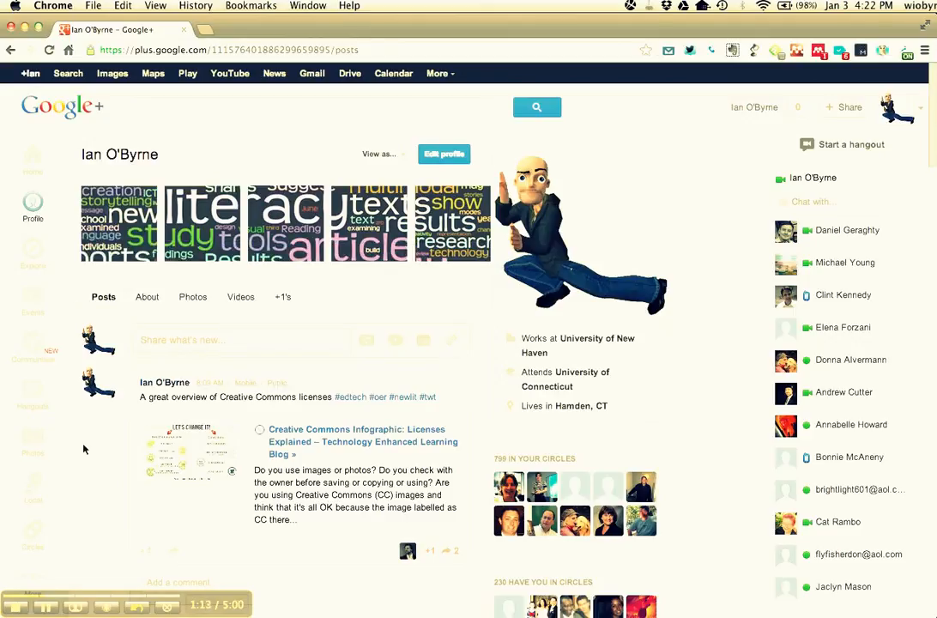
Step: View the Communities list of seven joined and suggested communities, then head to Hangouts
click(33, 343)
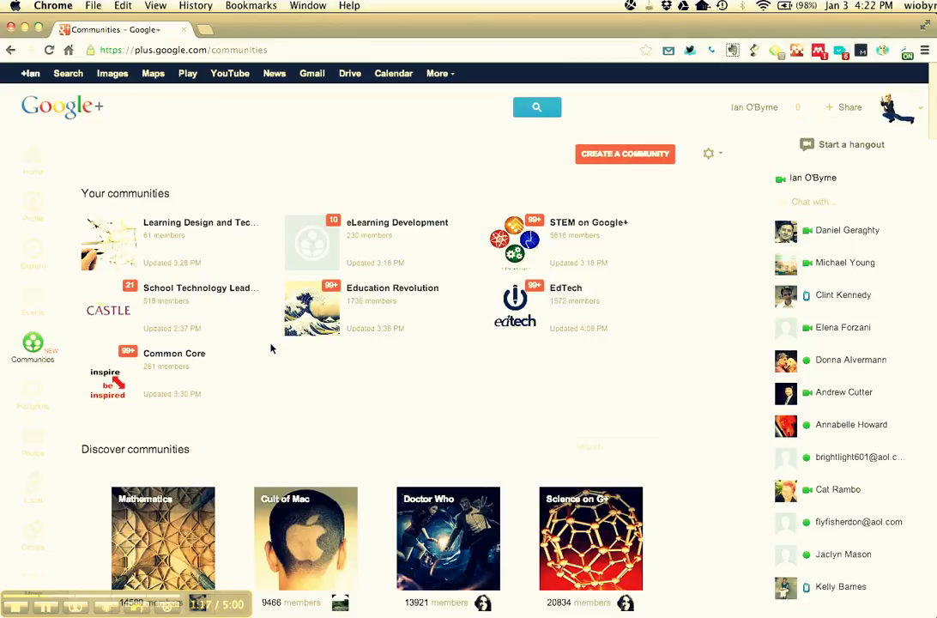
mouse_move(266, 273)
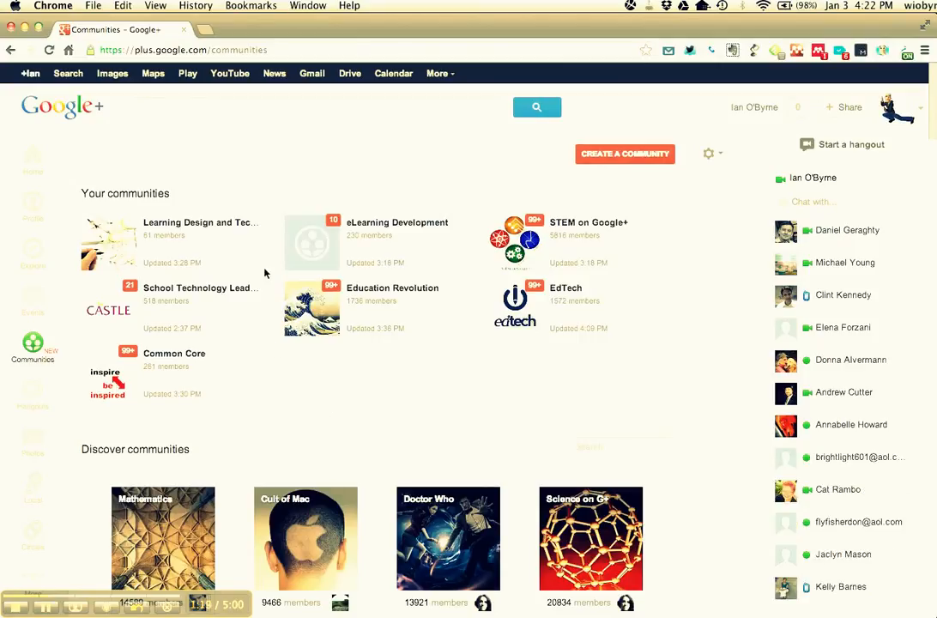
mouse_move(299, 345)
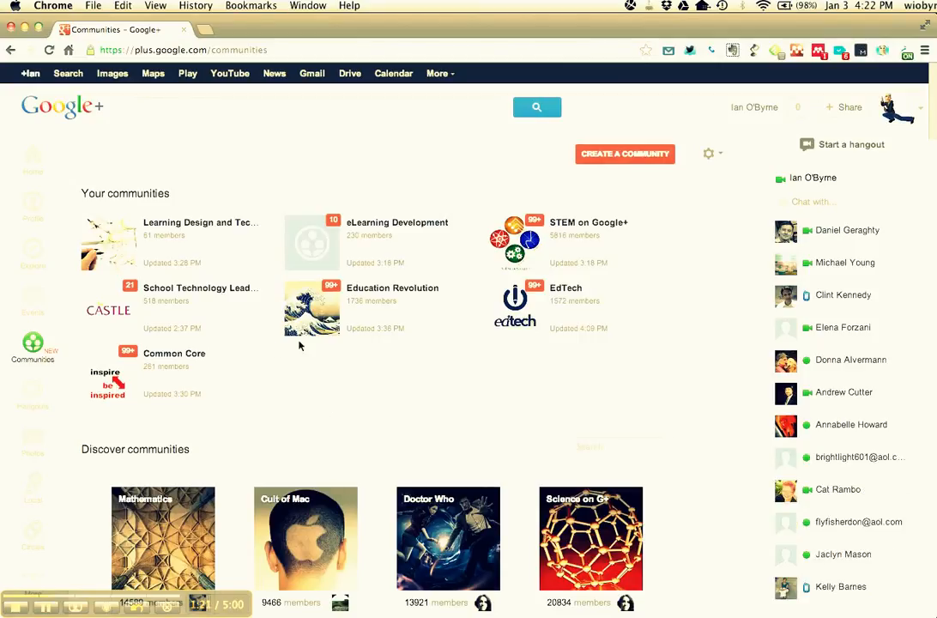
mouse_move(167, 421)
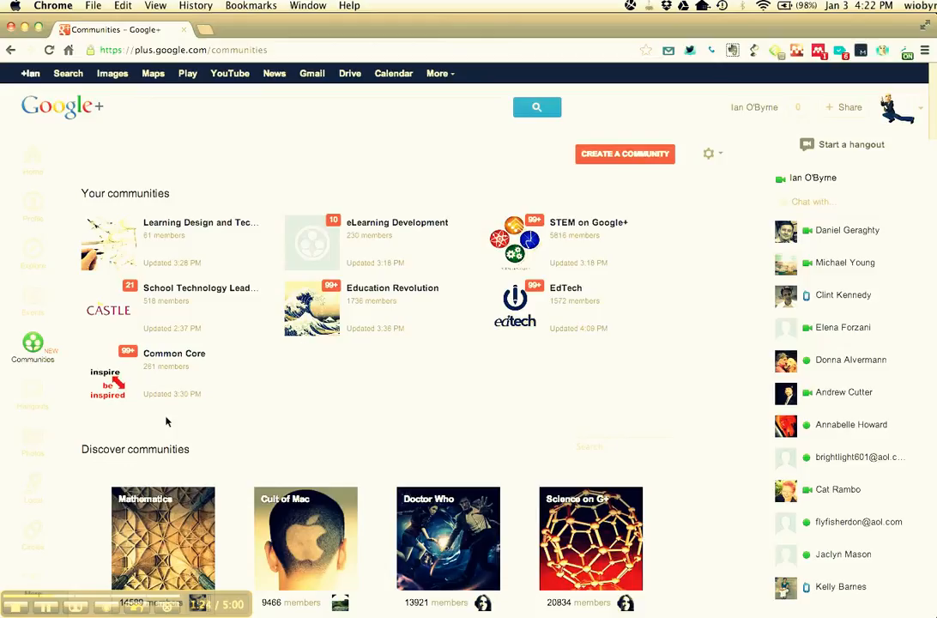
click(33, 395)
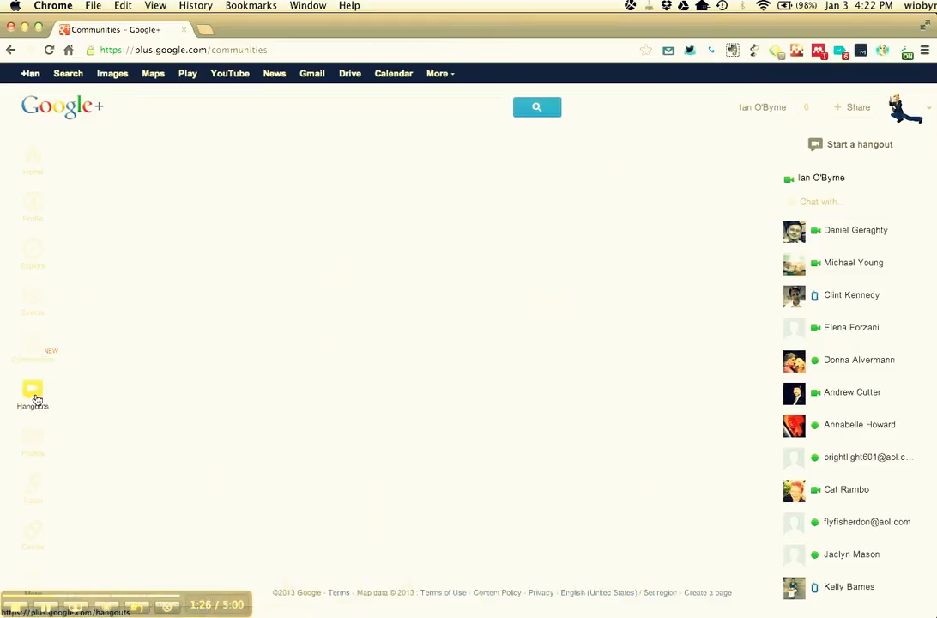
Step: Load the Hangouts page showing featured hangouts, hangout apps and on-air hangouts
click(33, 391)
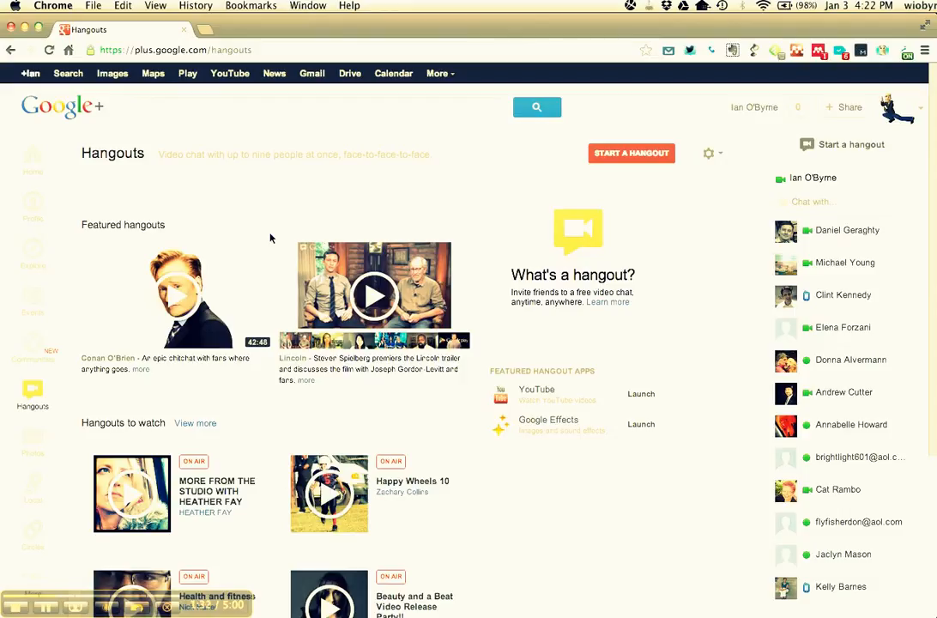
mouse_move(83, 418)
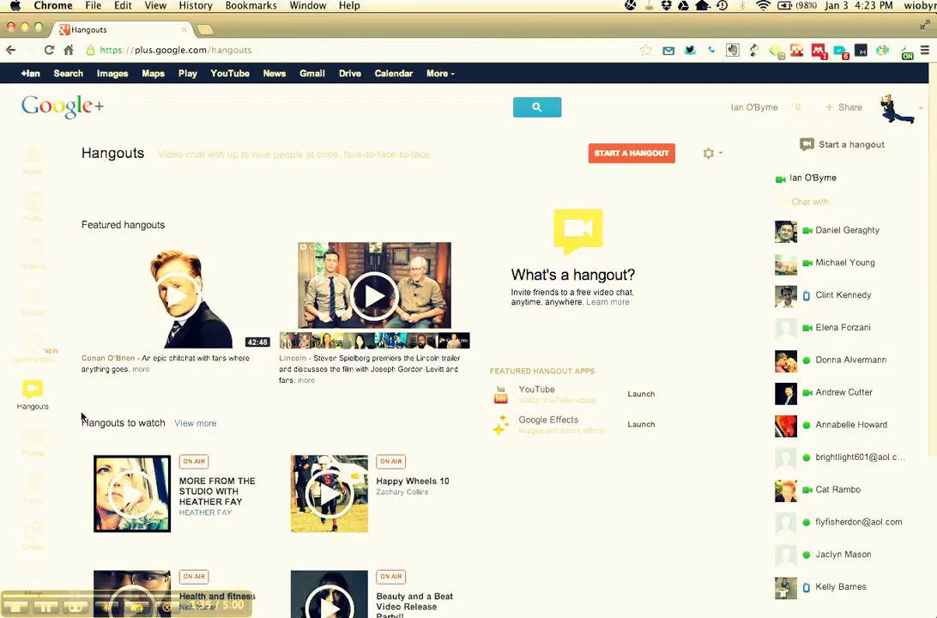
mouse_move(76, 505)
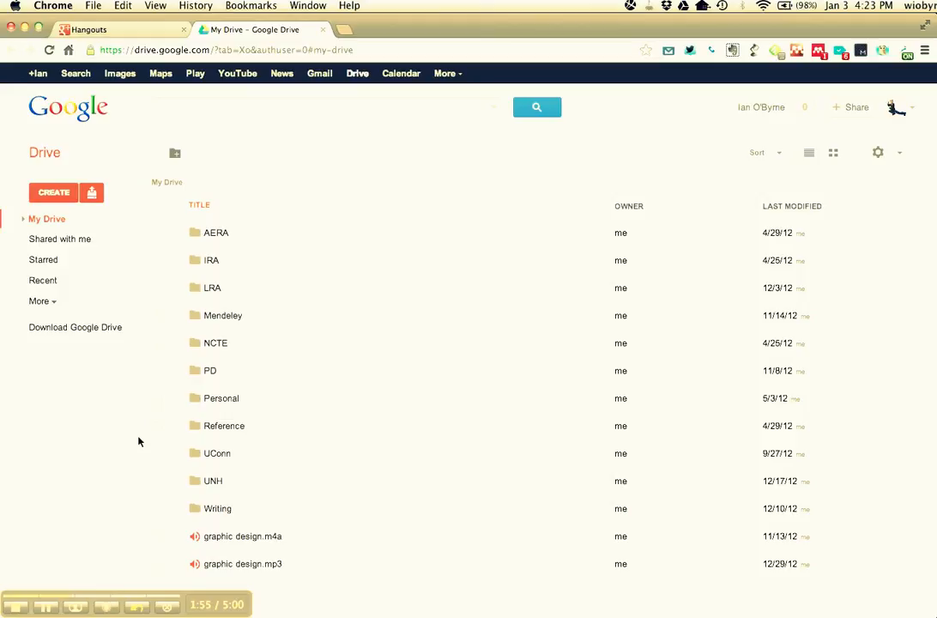
mouse_move(140, 428)
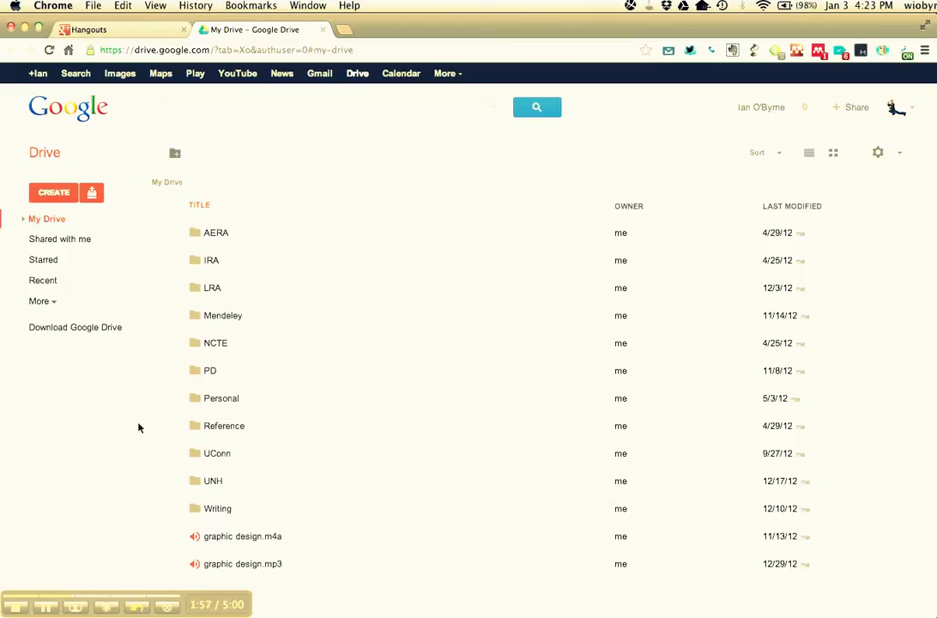
Step: Switch to the Drive tab showing My Drive folders and two graphic design audio files
click(90, 30)
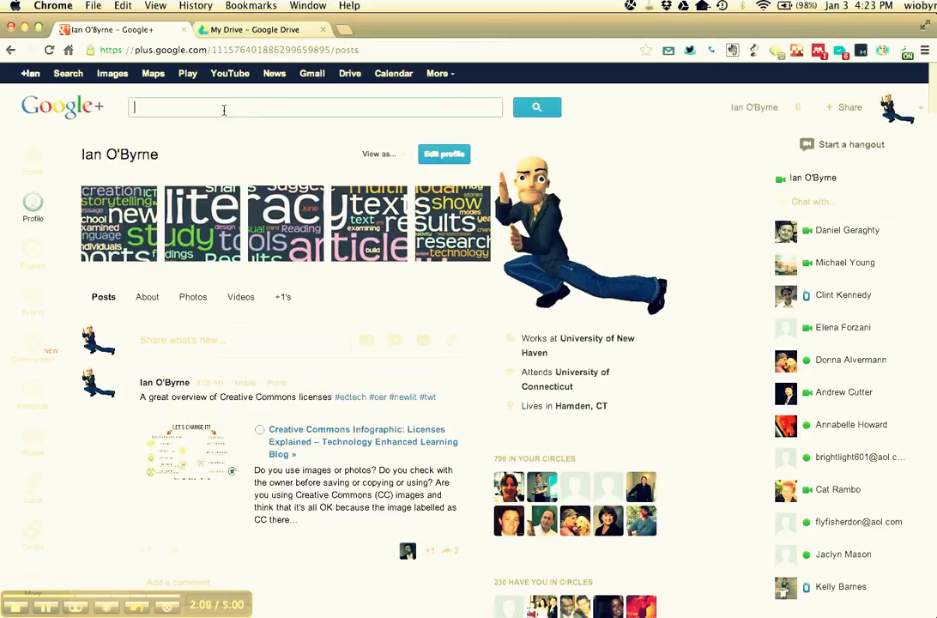
text(ian o'byrne)
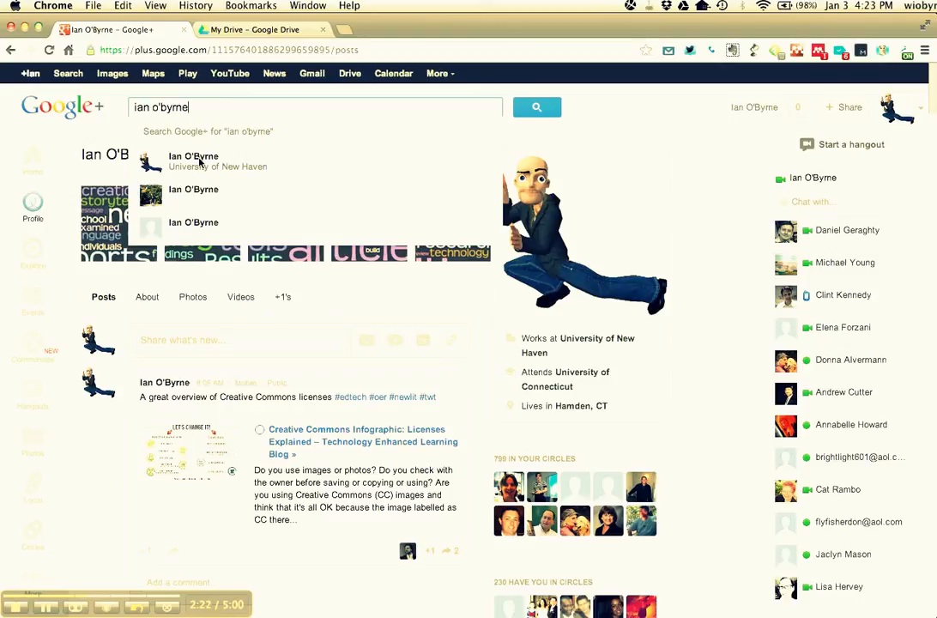
click(193, 161)
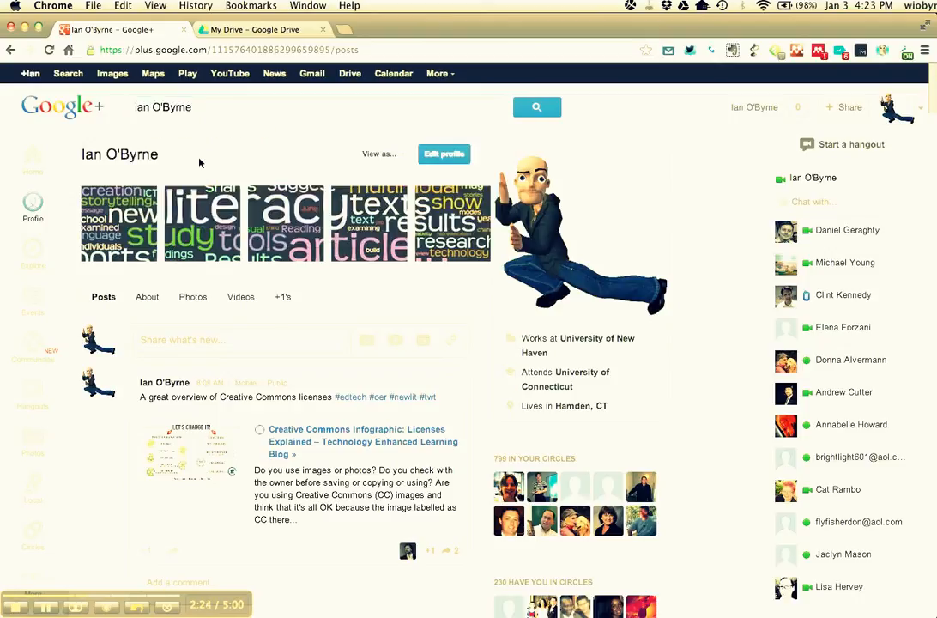
mouse_move(731, 247)
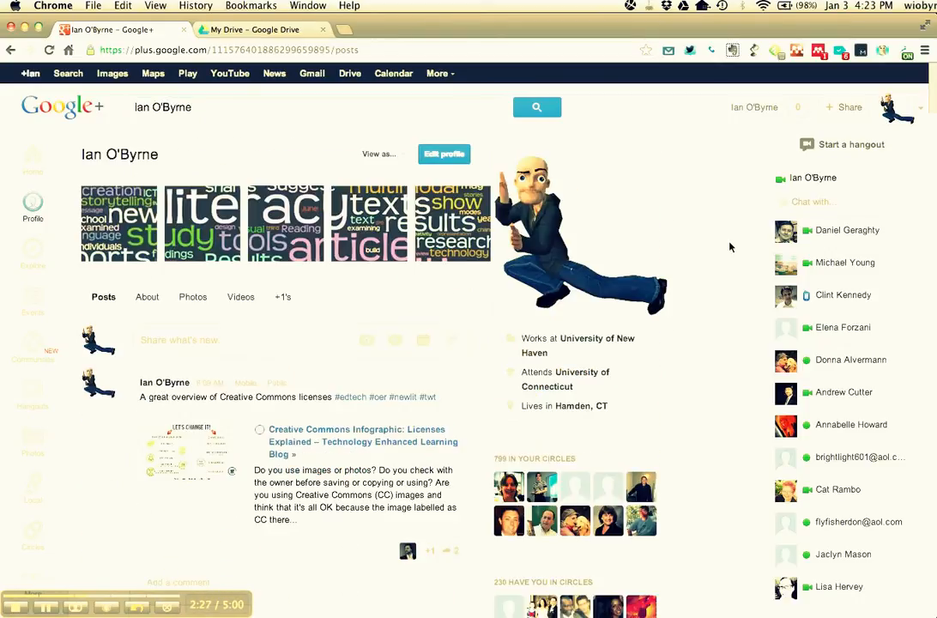
click(33, 159)
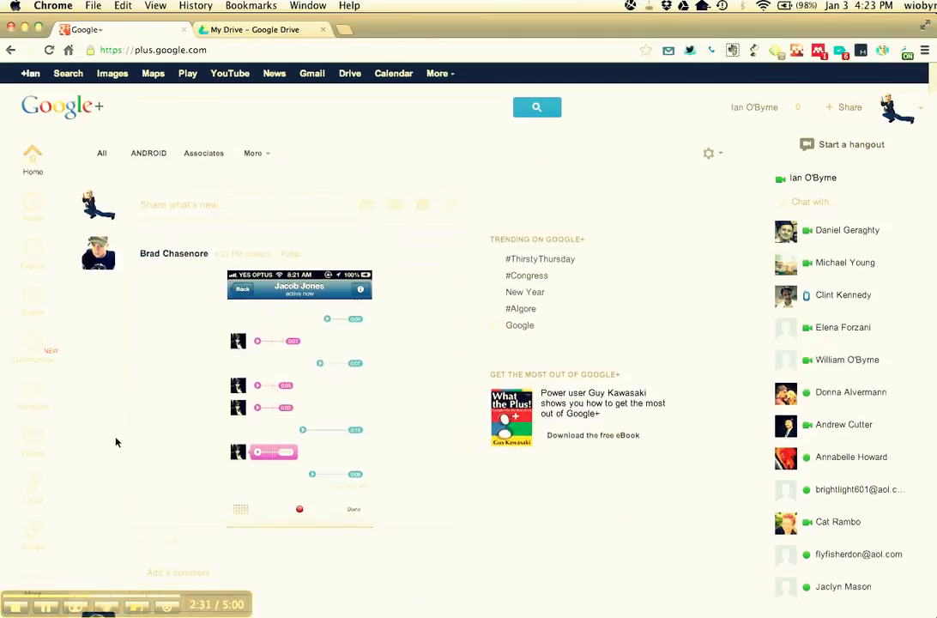
Step: Search 'barac' to open Barack Obama's page, then start a new search for 'ian o'
click(315, 106)
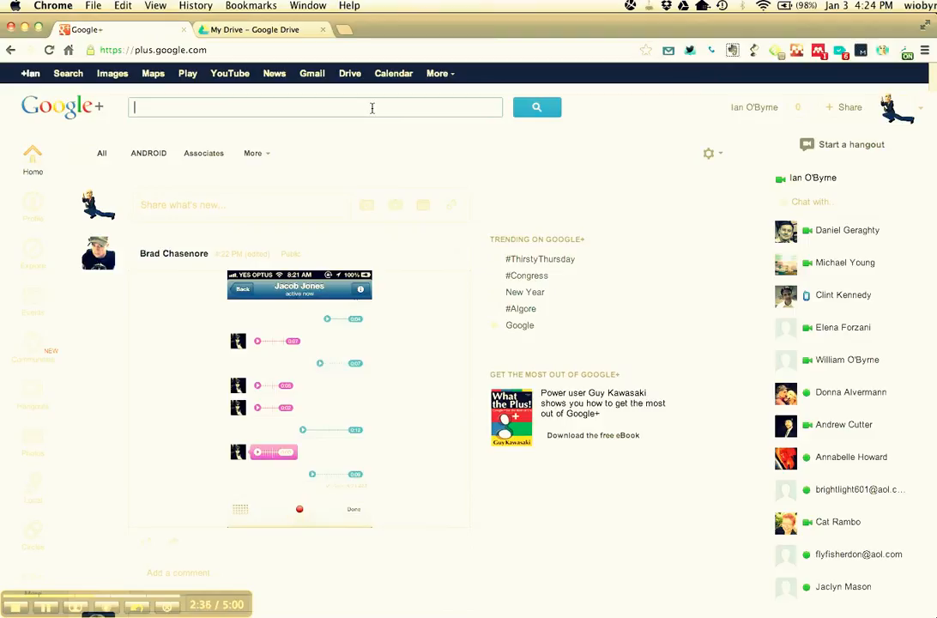
text(barac)
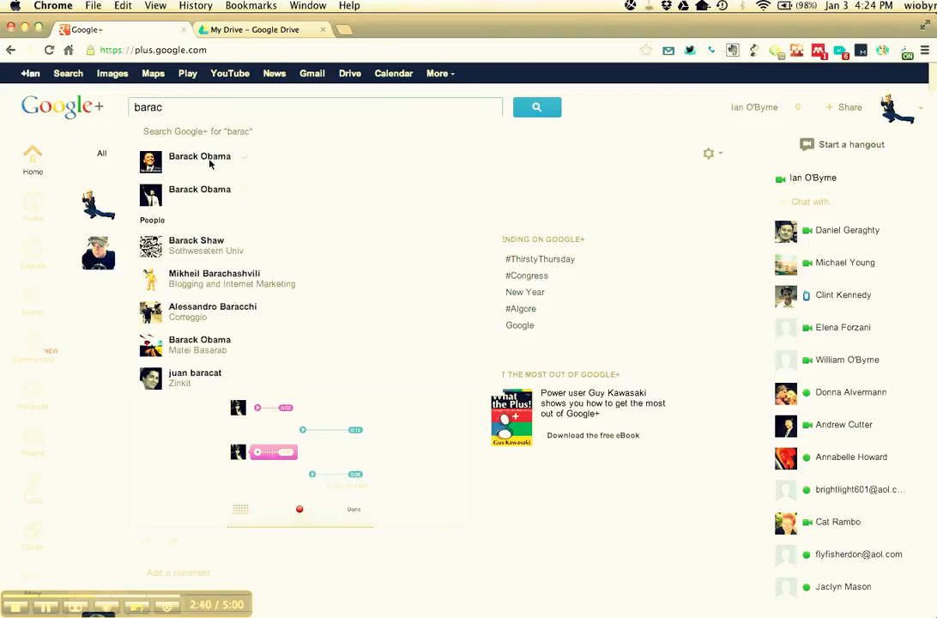
click(199, 156)
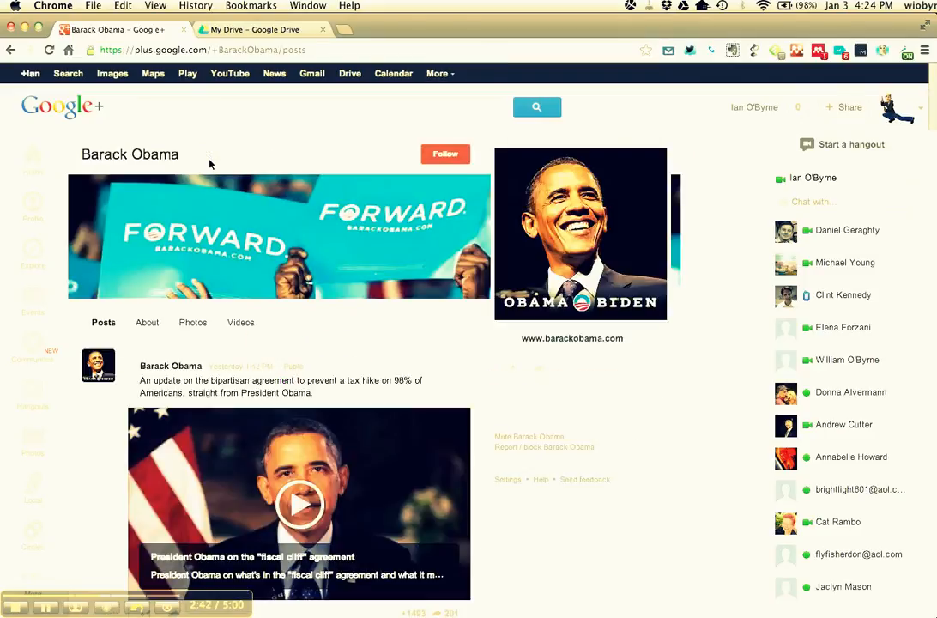
click(445, 154)
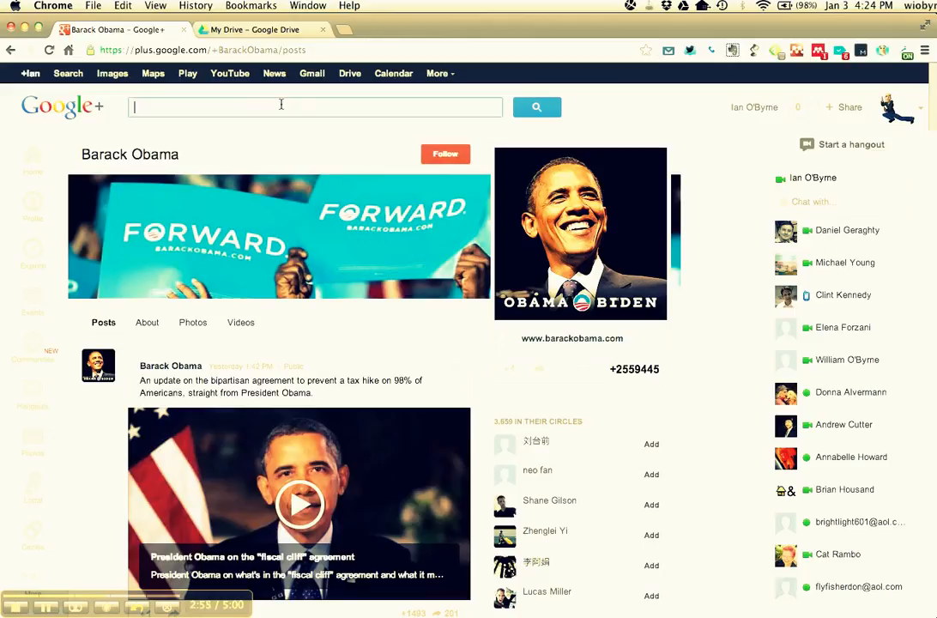
text(ian o'byrne)
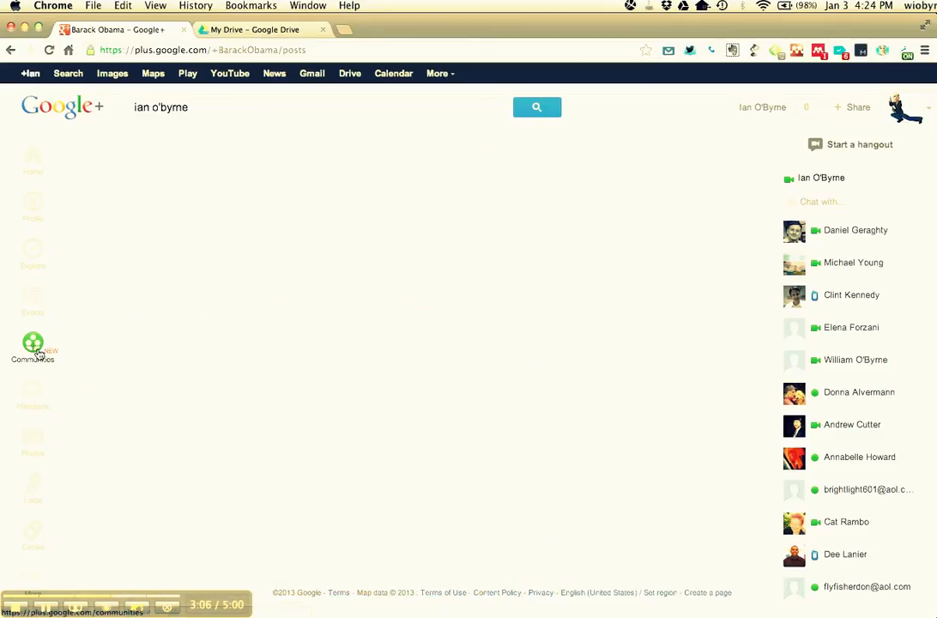
click(33, 343)
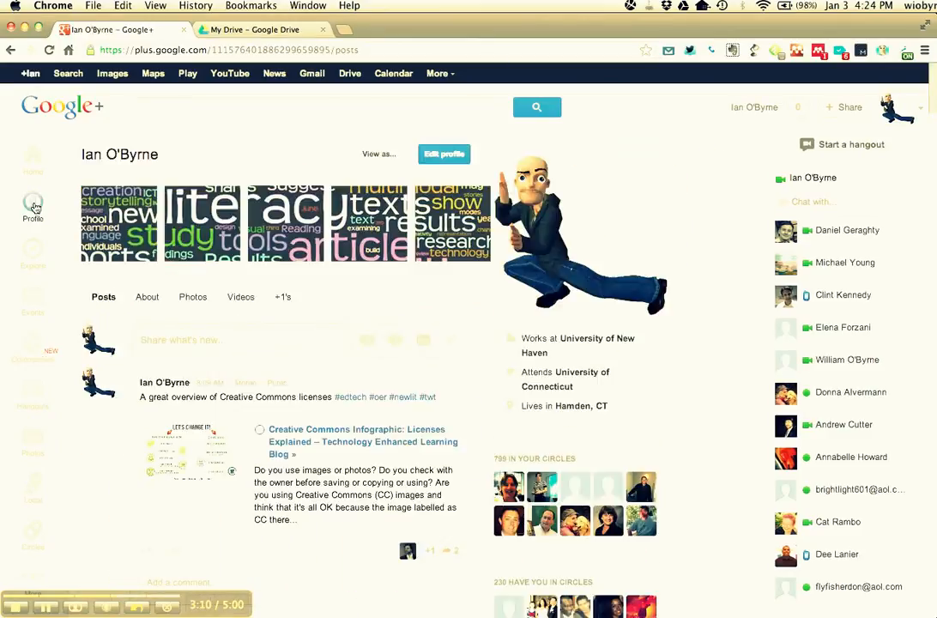
mouse_move(107, 461)
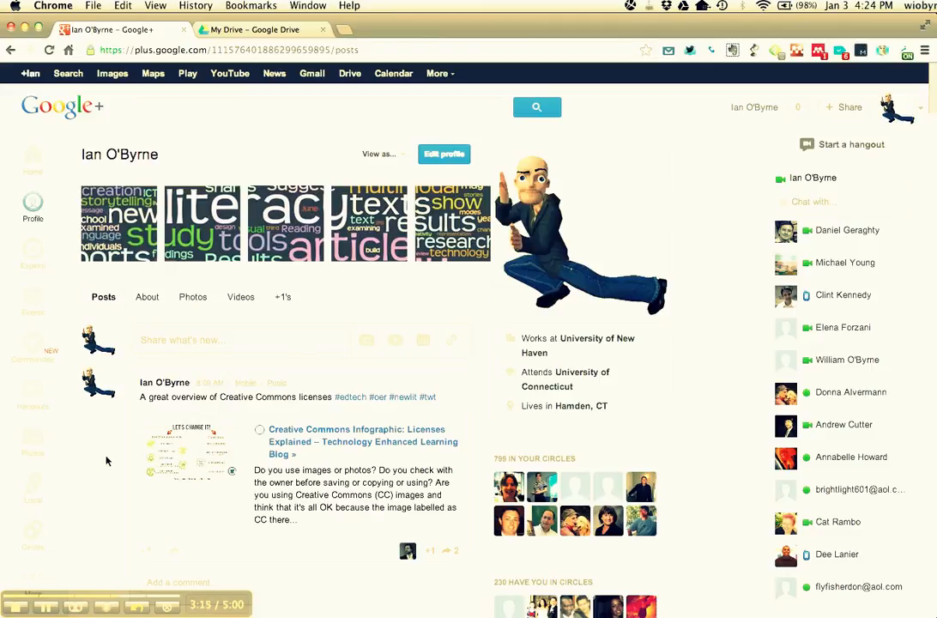
scroll(down, 3)
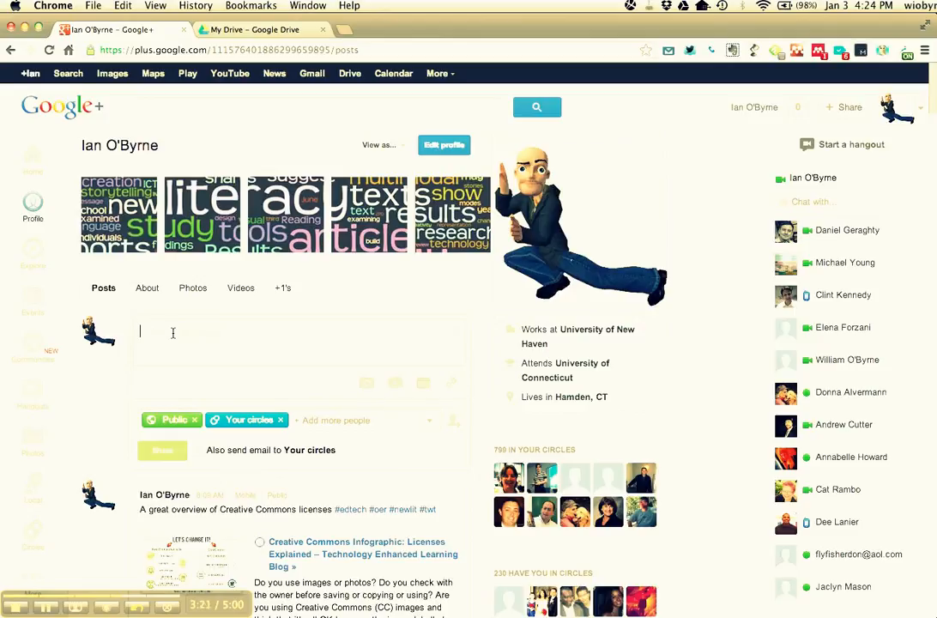
Step: Type 'A tons' into a draft post, then start a home-stream people search with 'in'
text(Add in)
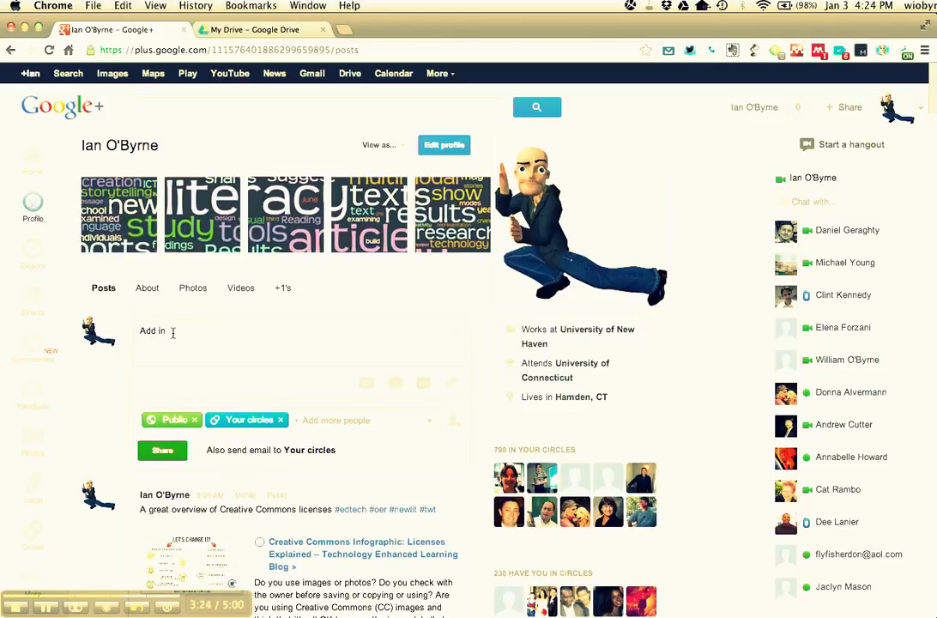
text(tons)
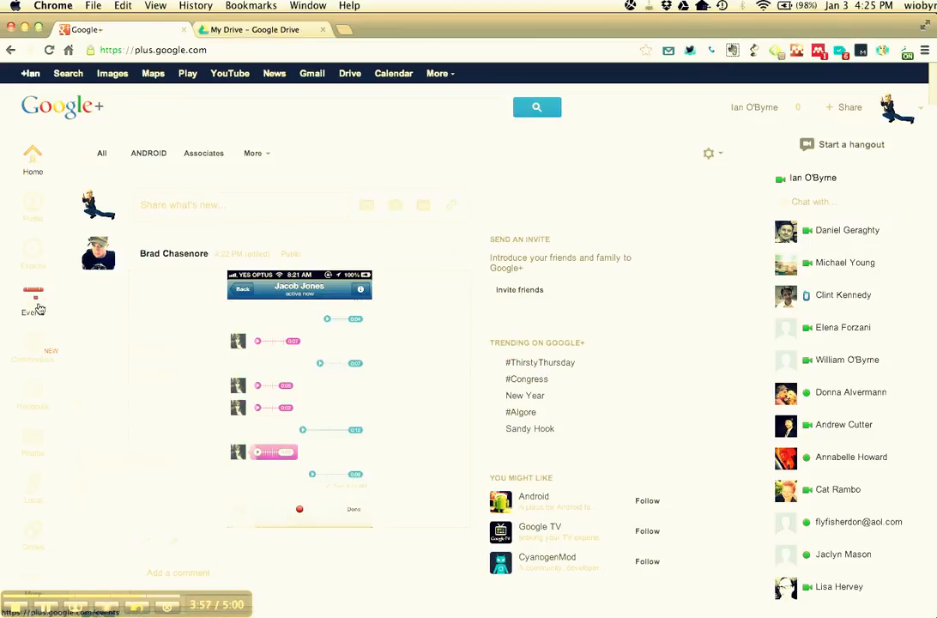
text(in)
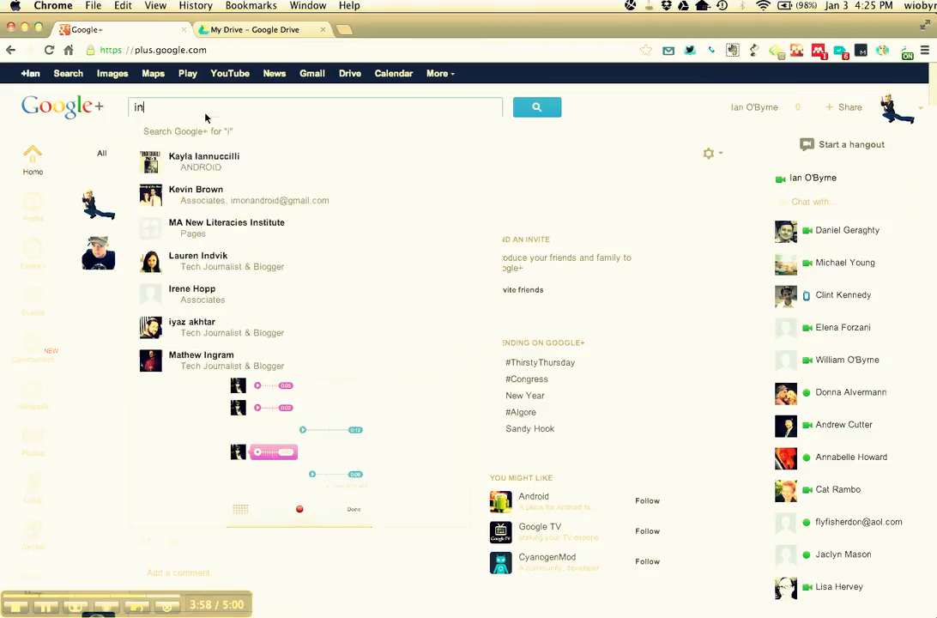